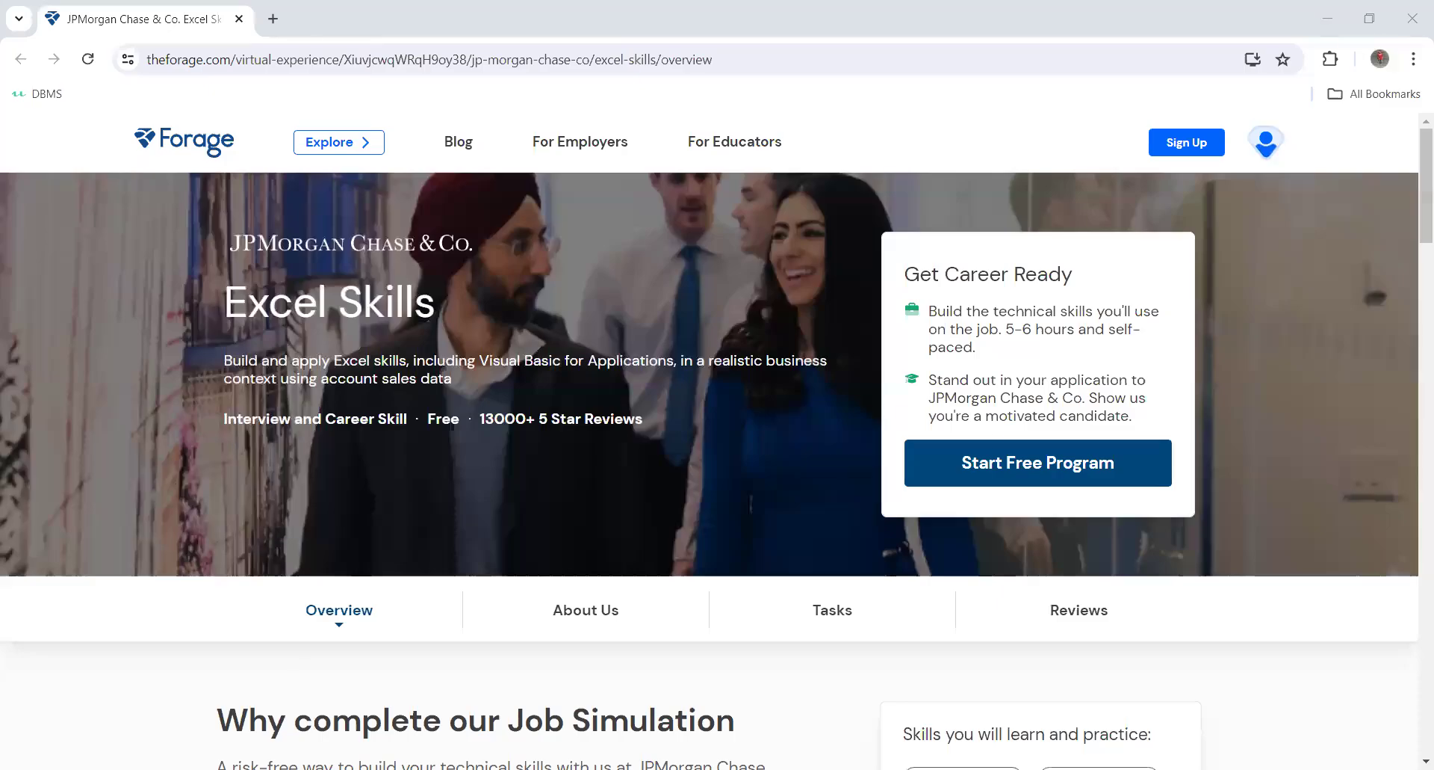
mouse_move(995, 441)
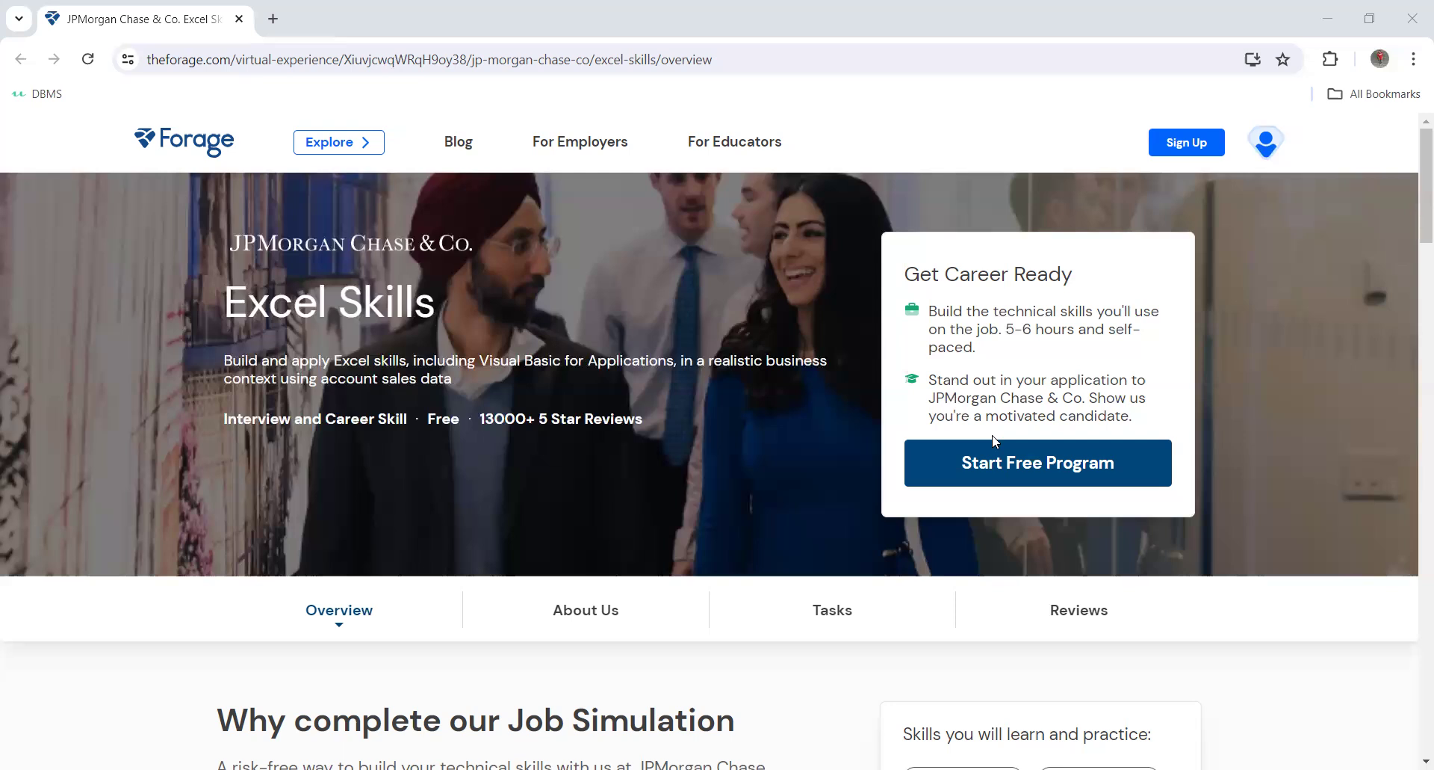
mouse_move(1027, 458)
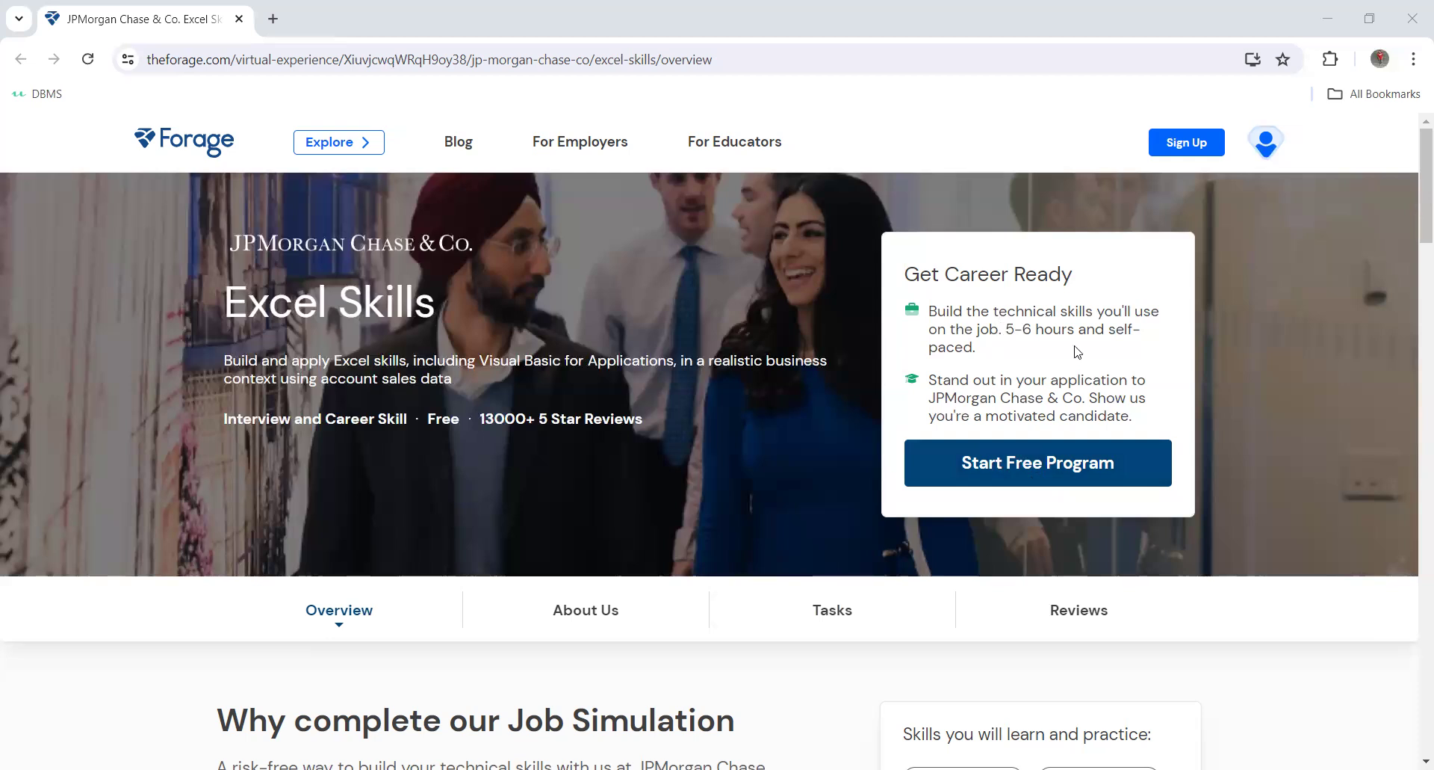
mouse_move(636, 553)
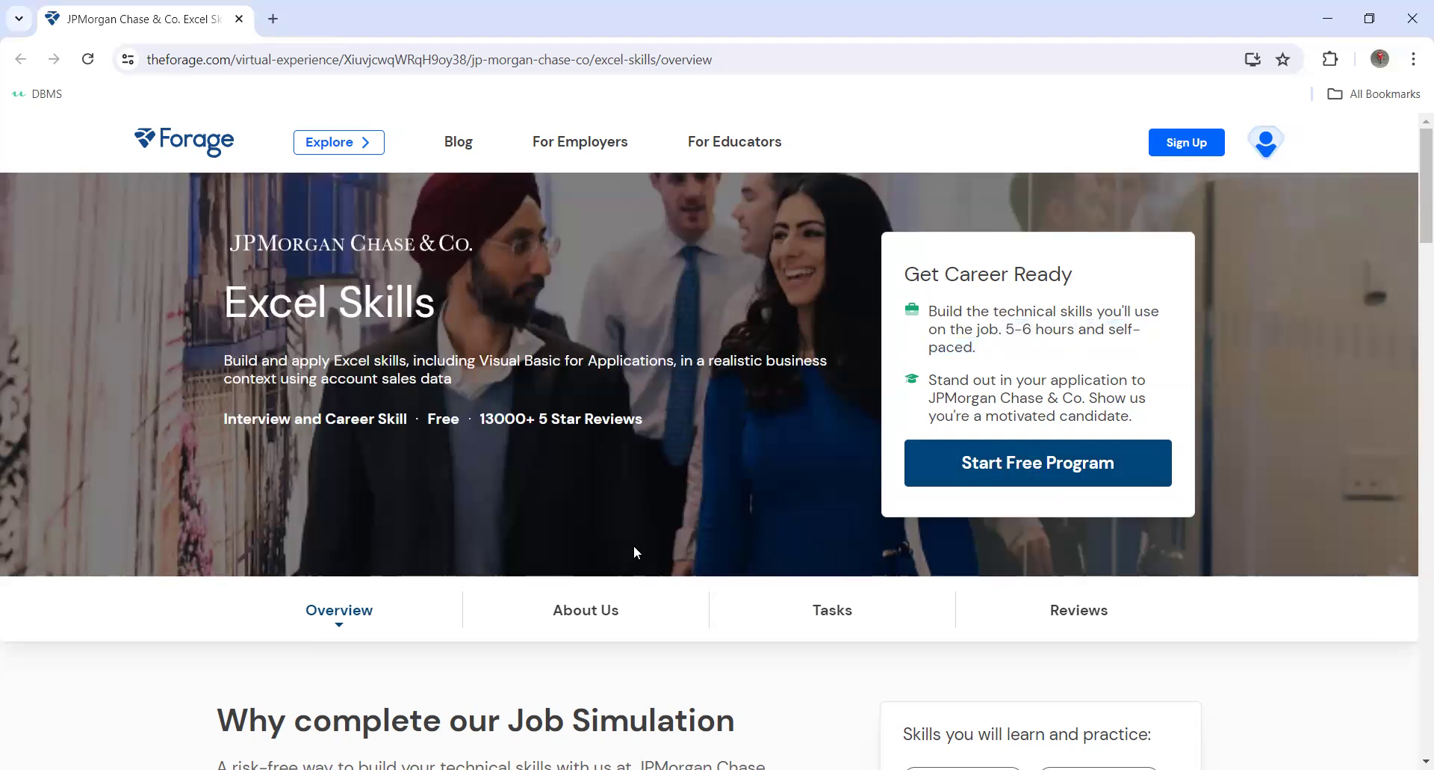
- Scroll past the Why complete section and skills tags to the JPMorgan Chase introduction video
scroll("down", 3)
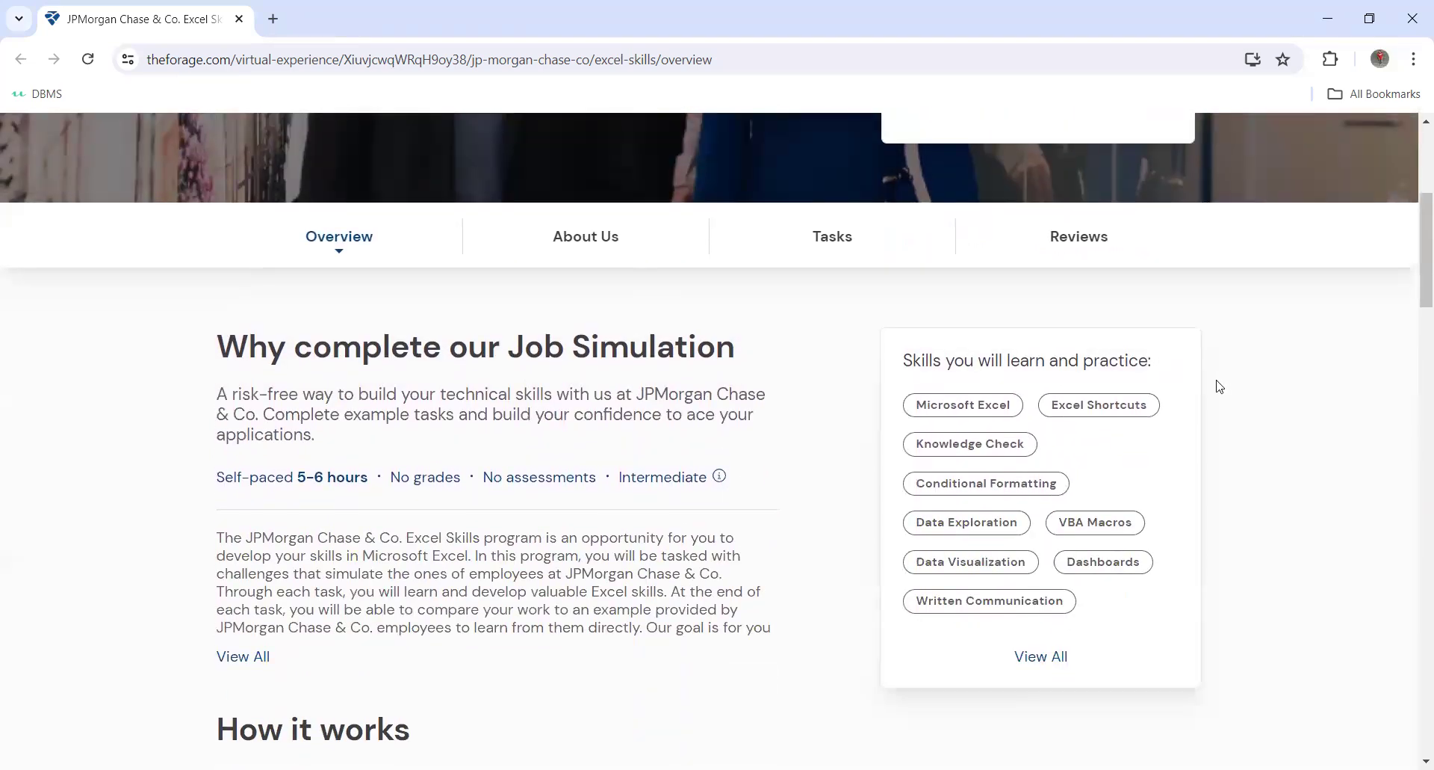
mouse_move(1162, 422)
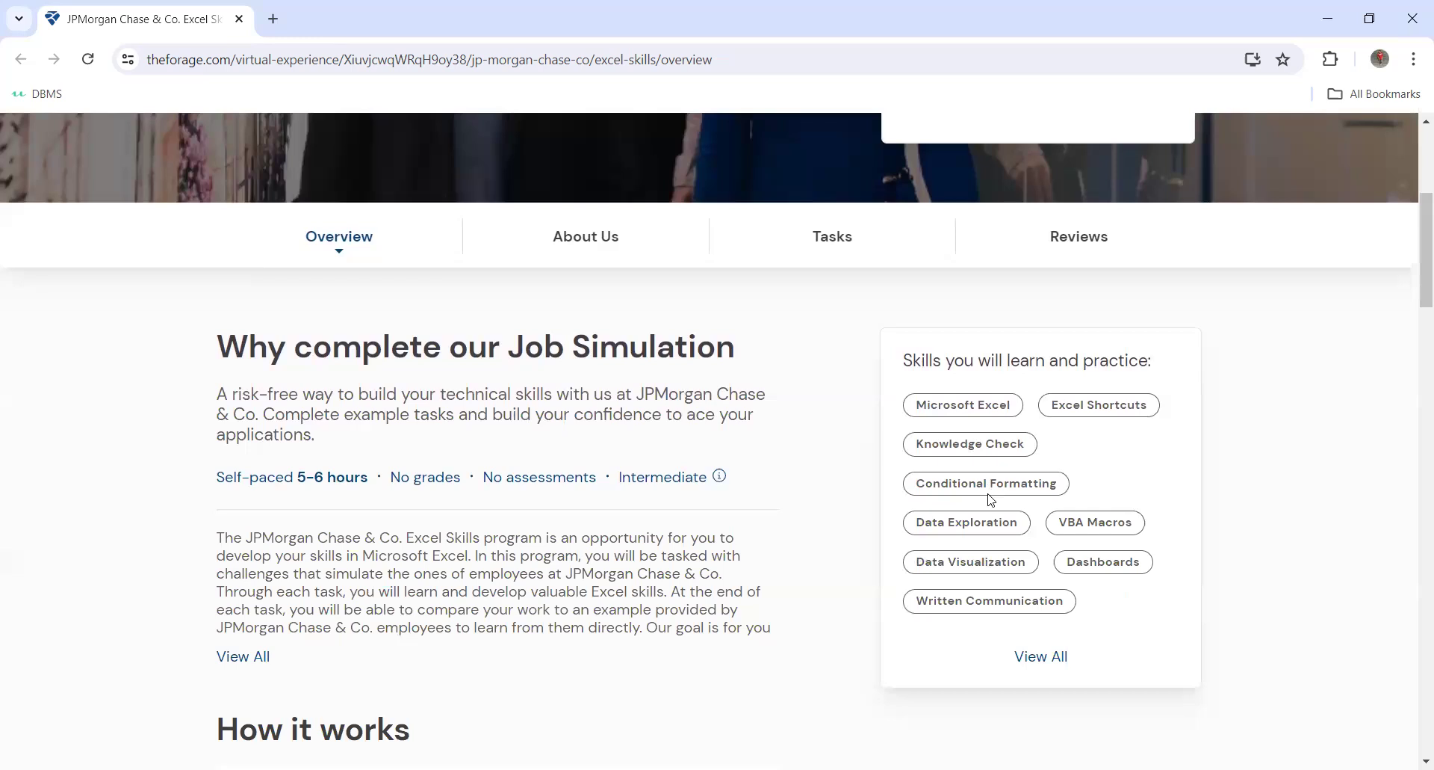
mouse_move(998, 558)
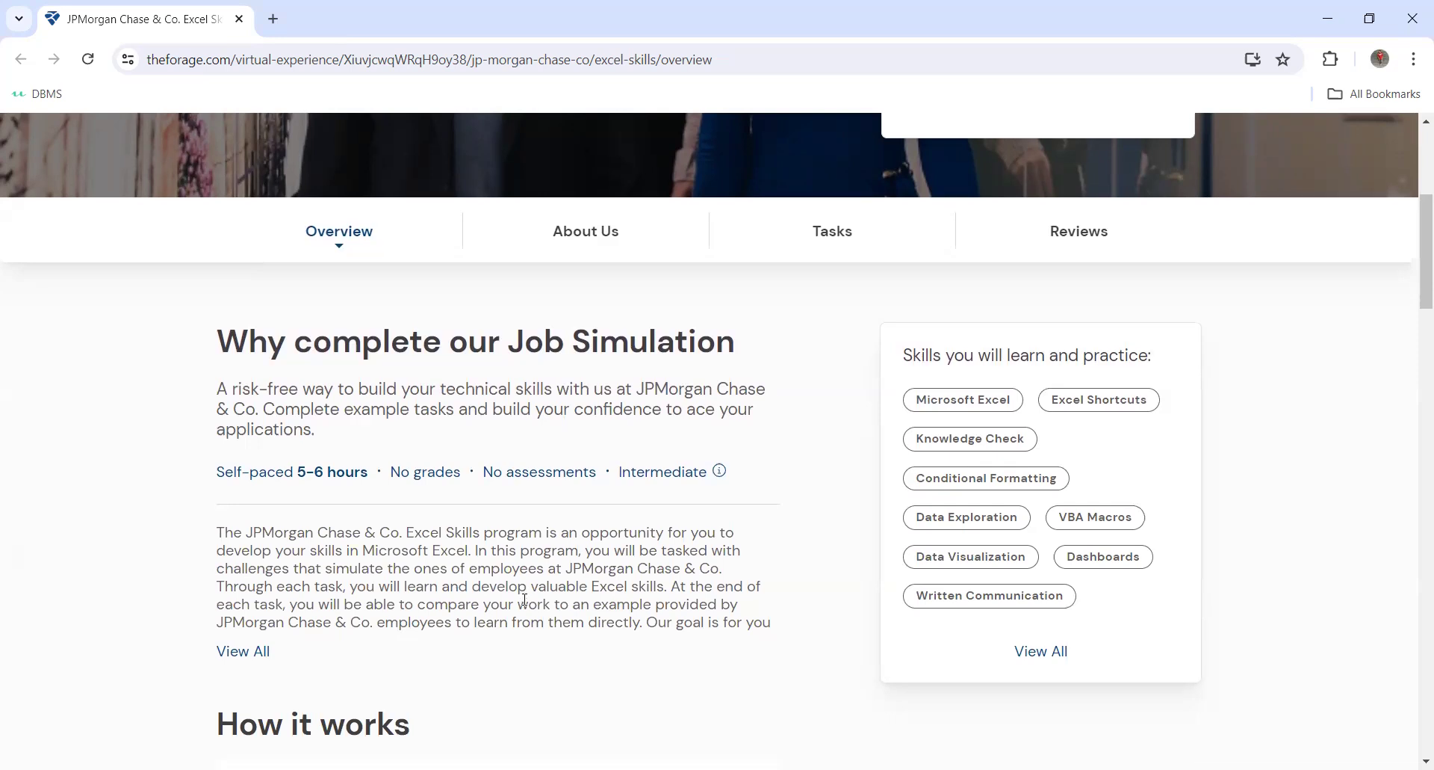
scroll("down", 3)
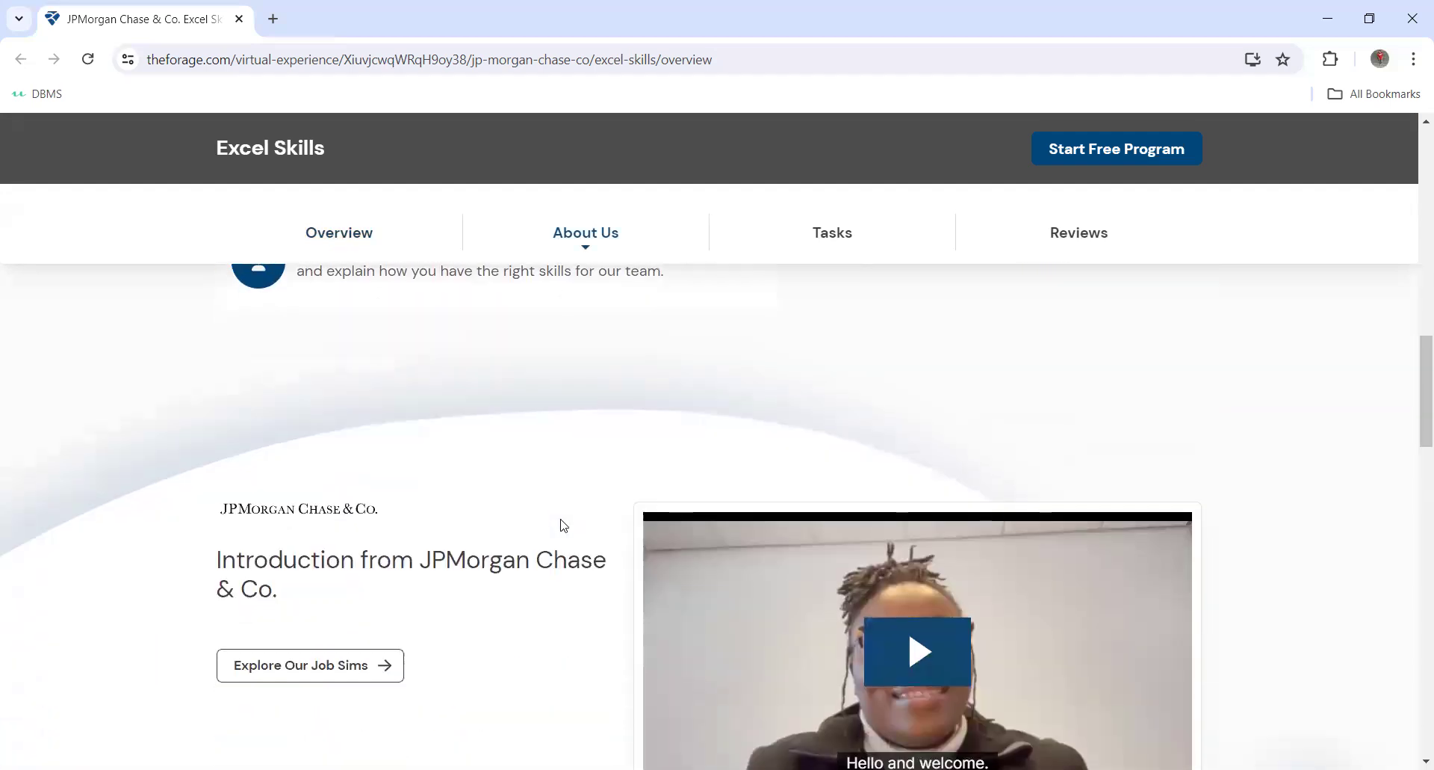
- Browse the Tasks list, viewing Task Three, Two and One details down to Finish Line
left_click(831, 232)
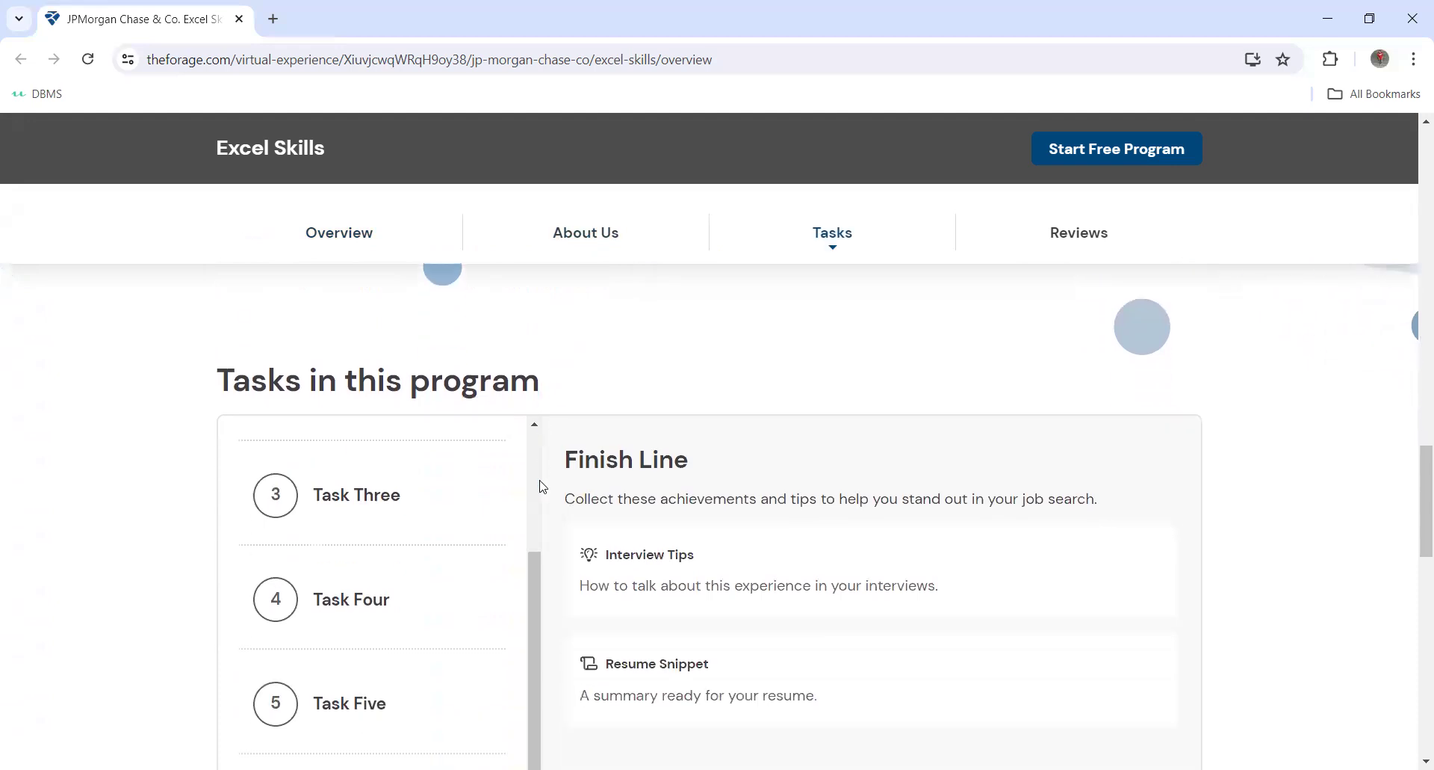
scroll("down", 3)
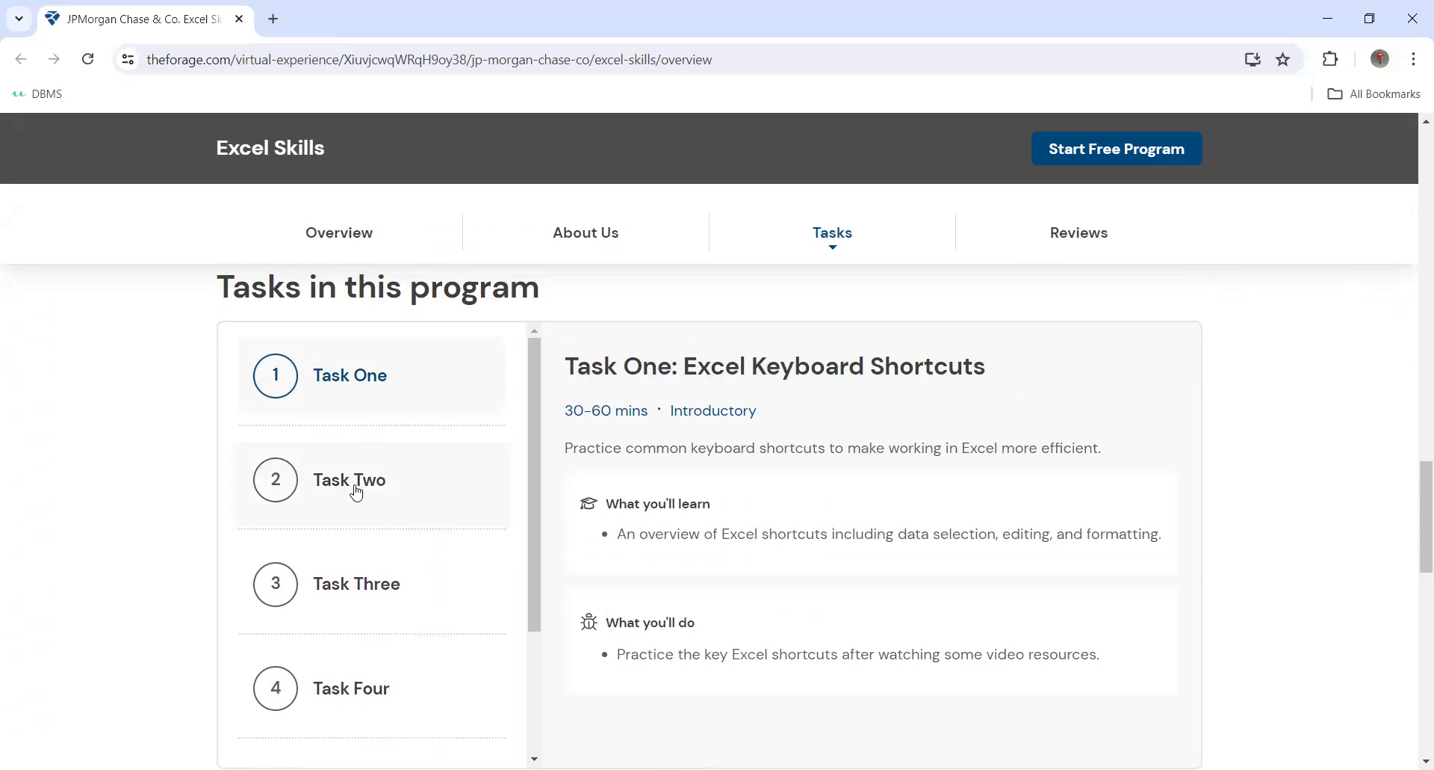
left_click(355, 584)
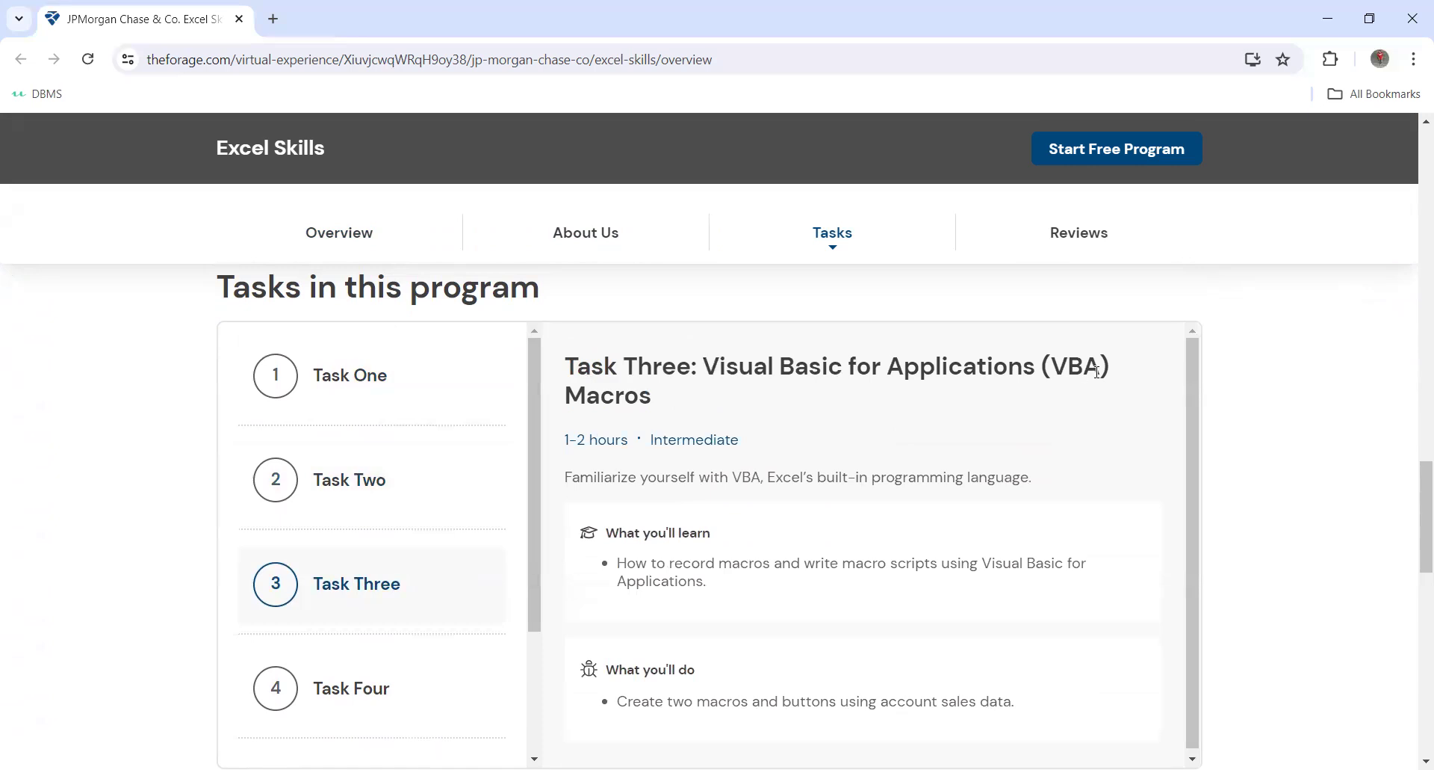
left_click(350, 480)
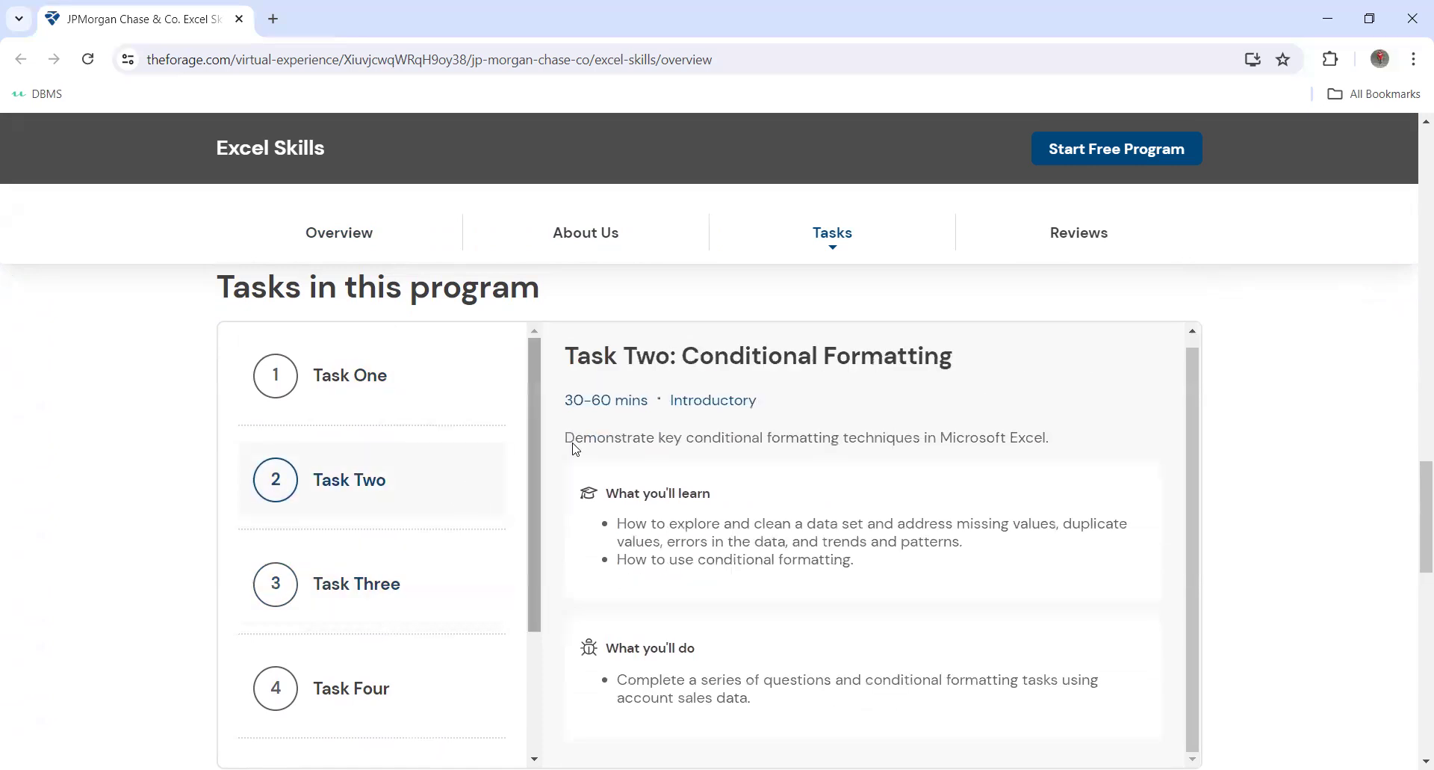
left_click(349, 375)
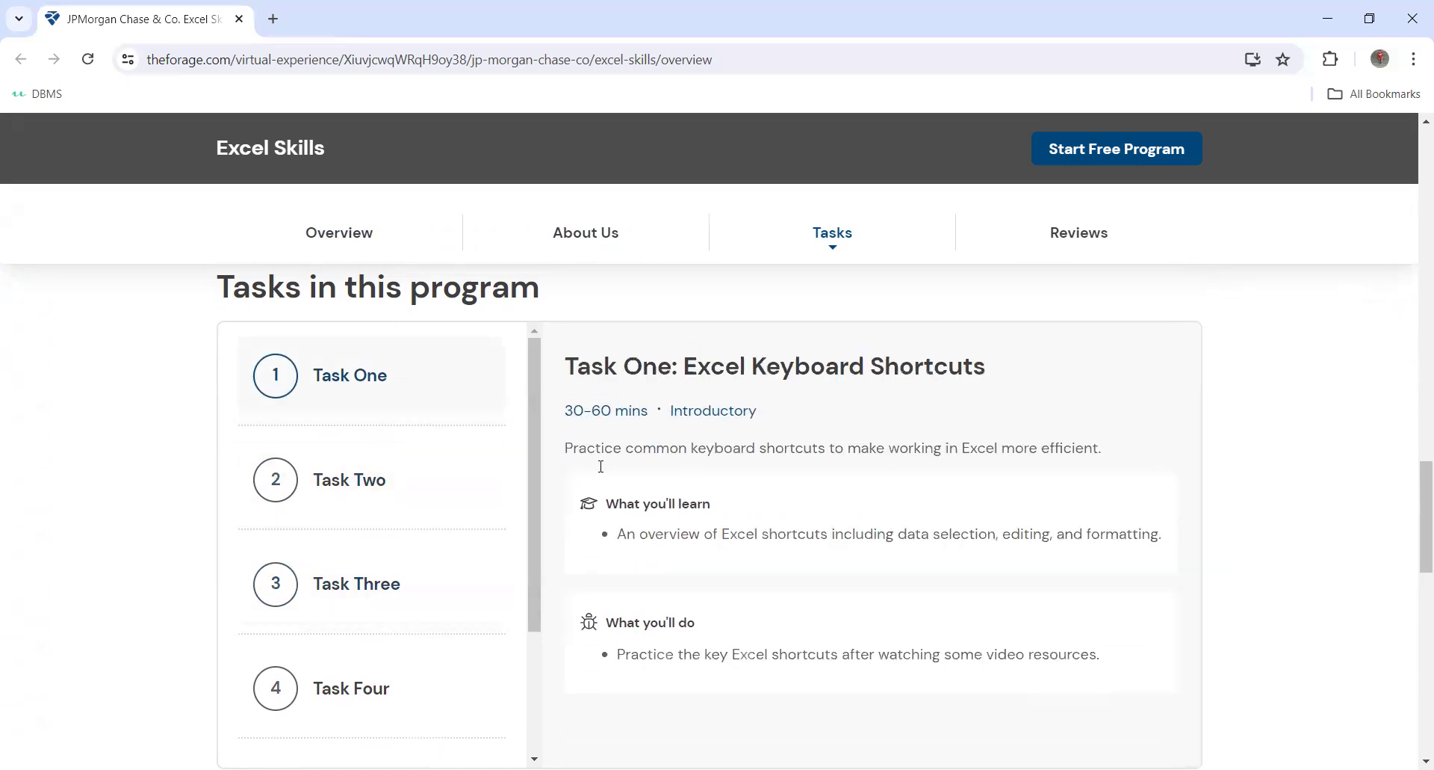
left_click(356, 583)
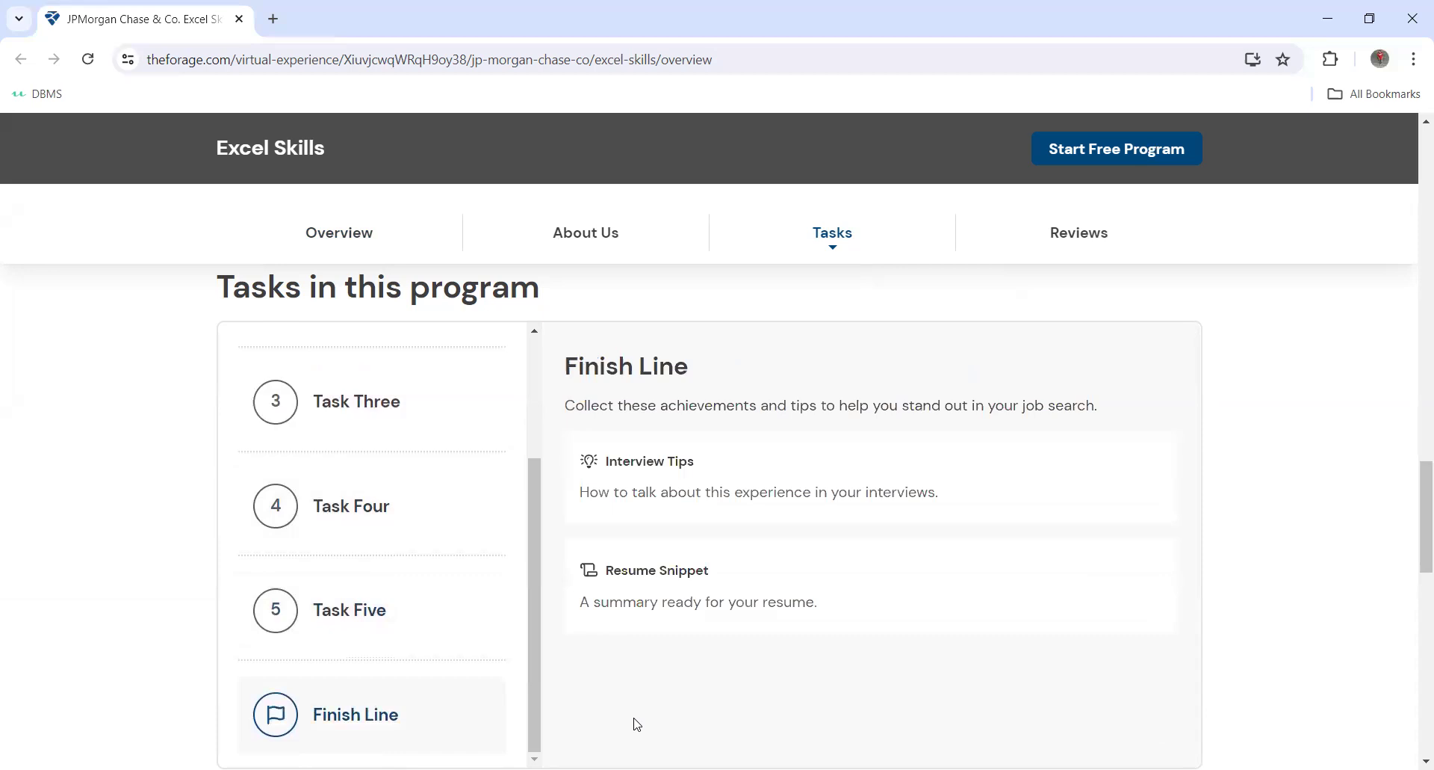
mouse_move(791, 627)
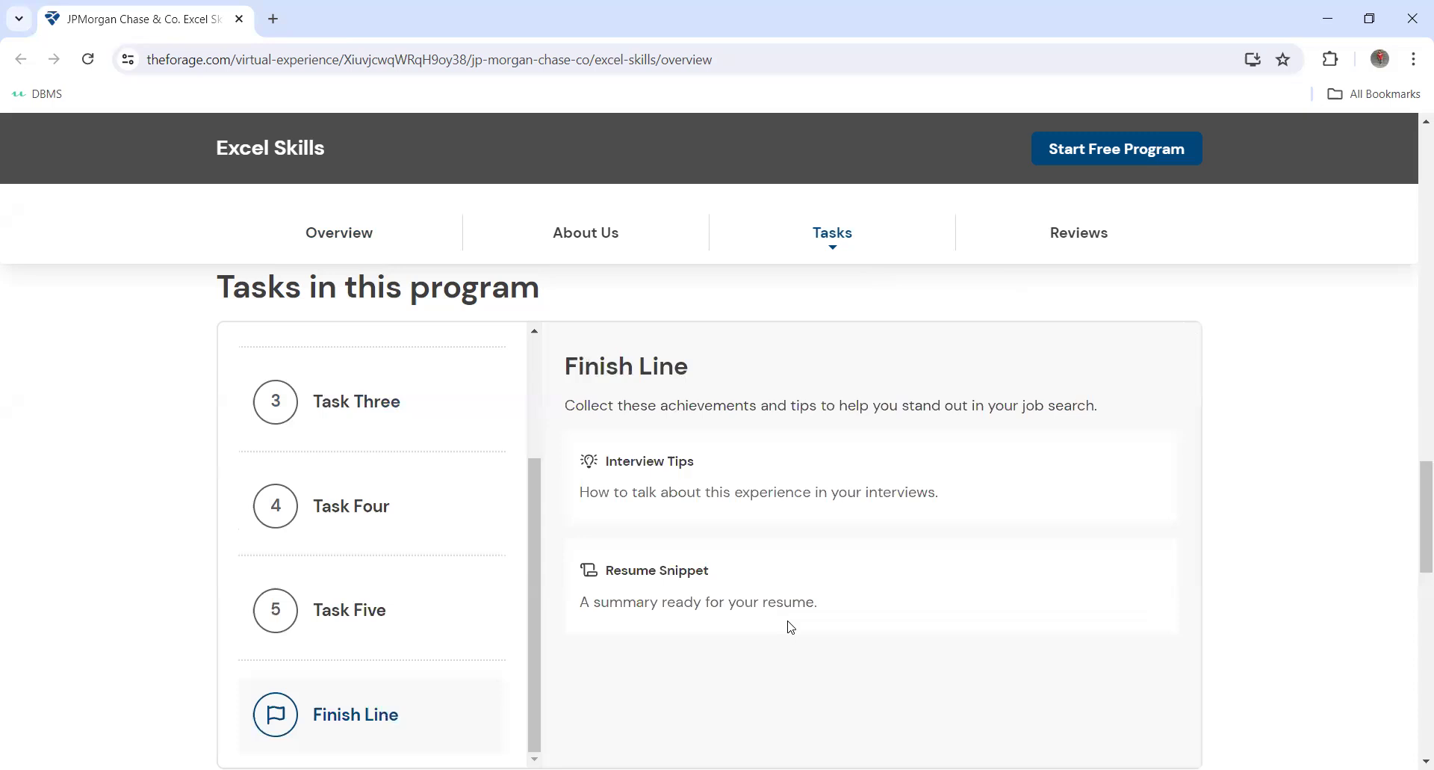
mouse_move(834, 497)
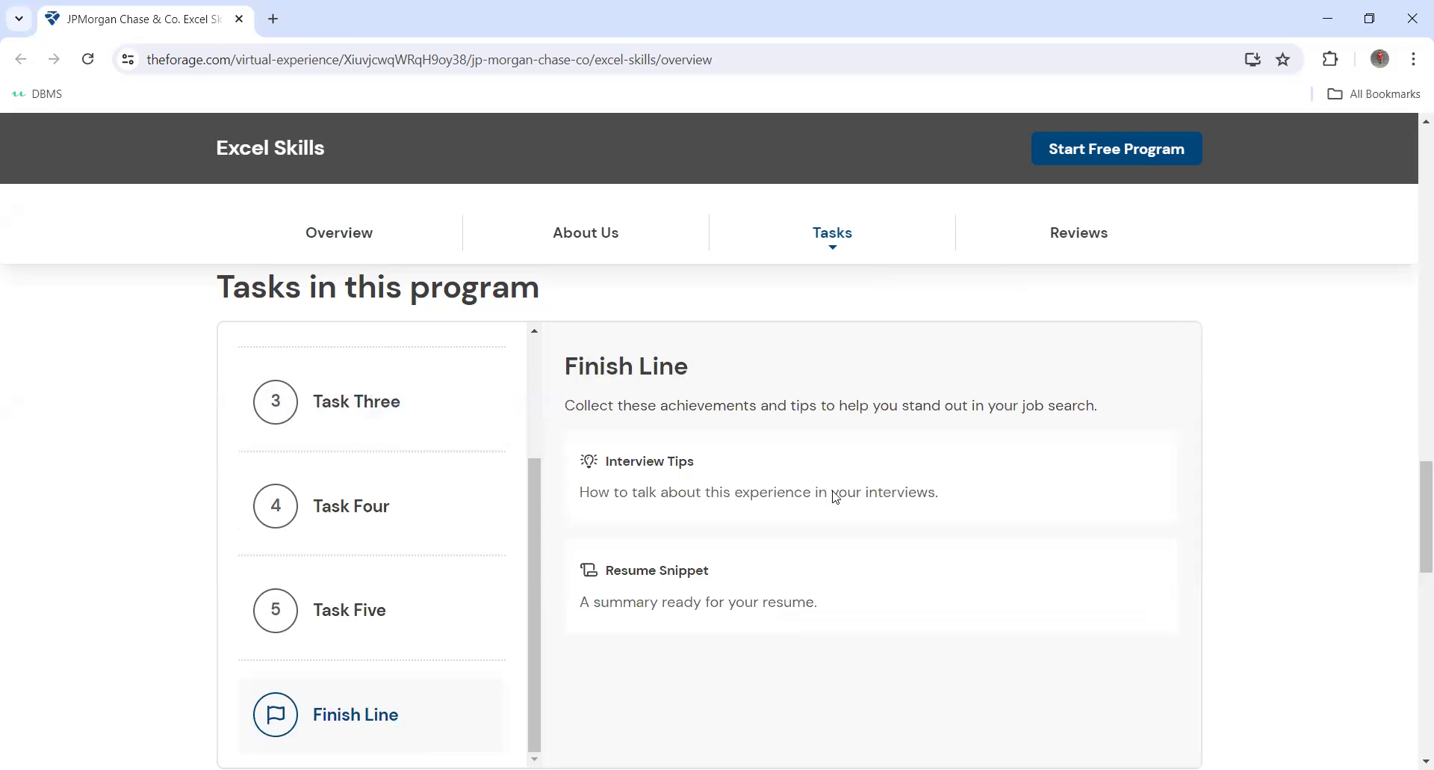
- Scroll past Reviews to the footer, then jump back to the Excel Skills banner
scroll("down", 3)
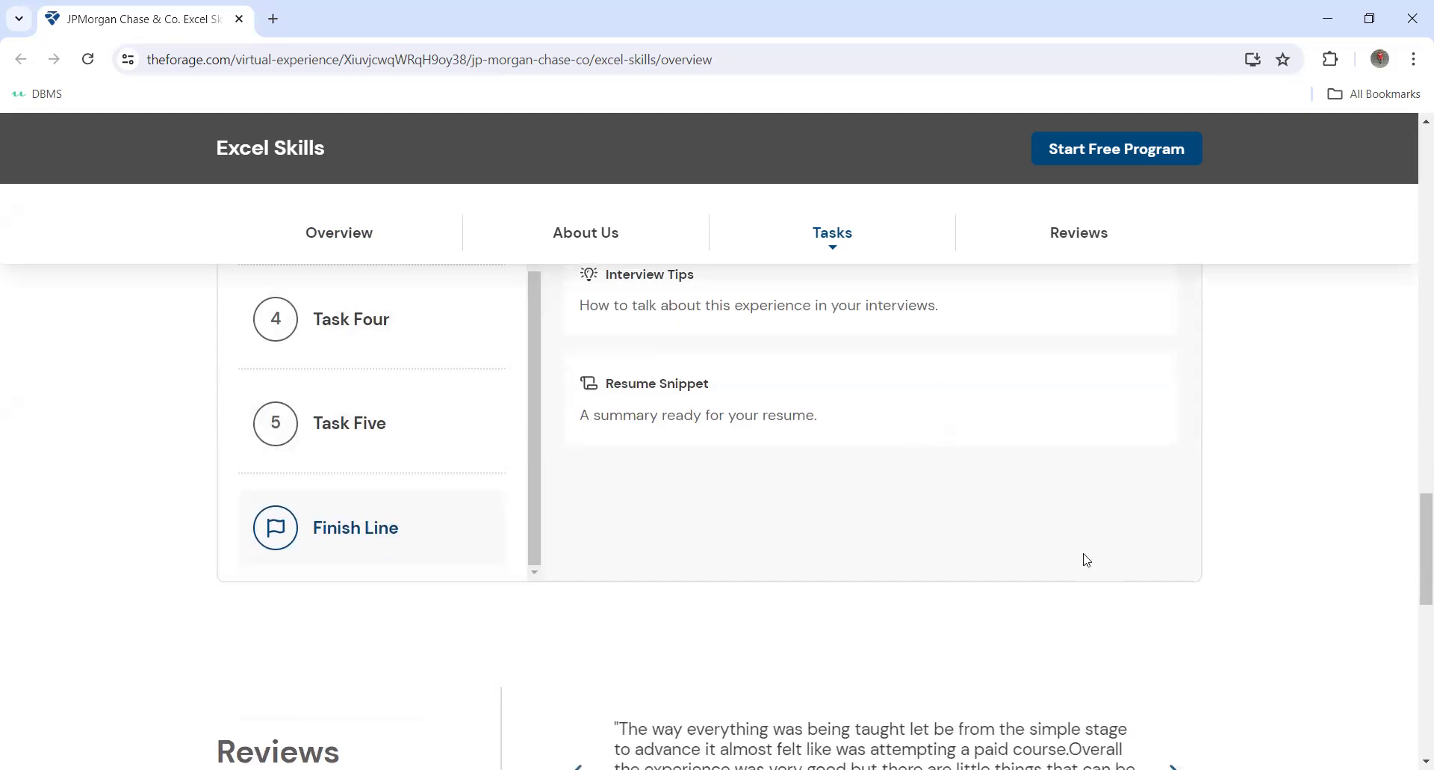
mouse_move(918, 391)
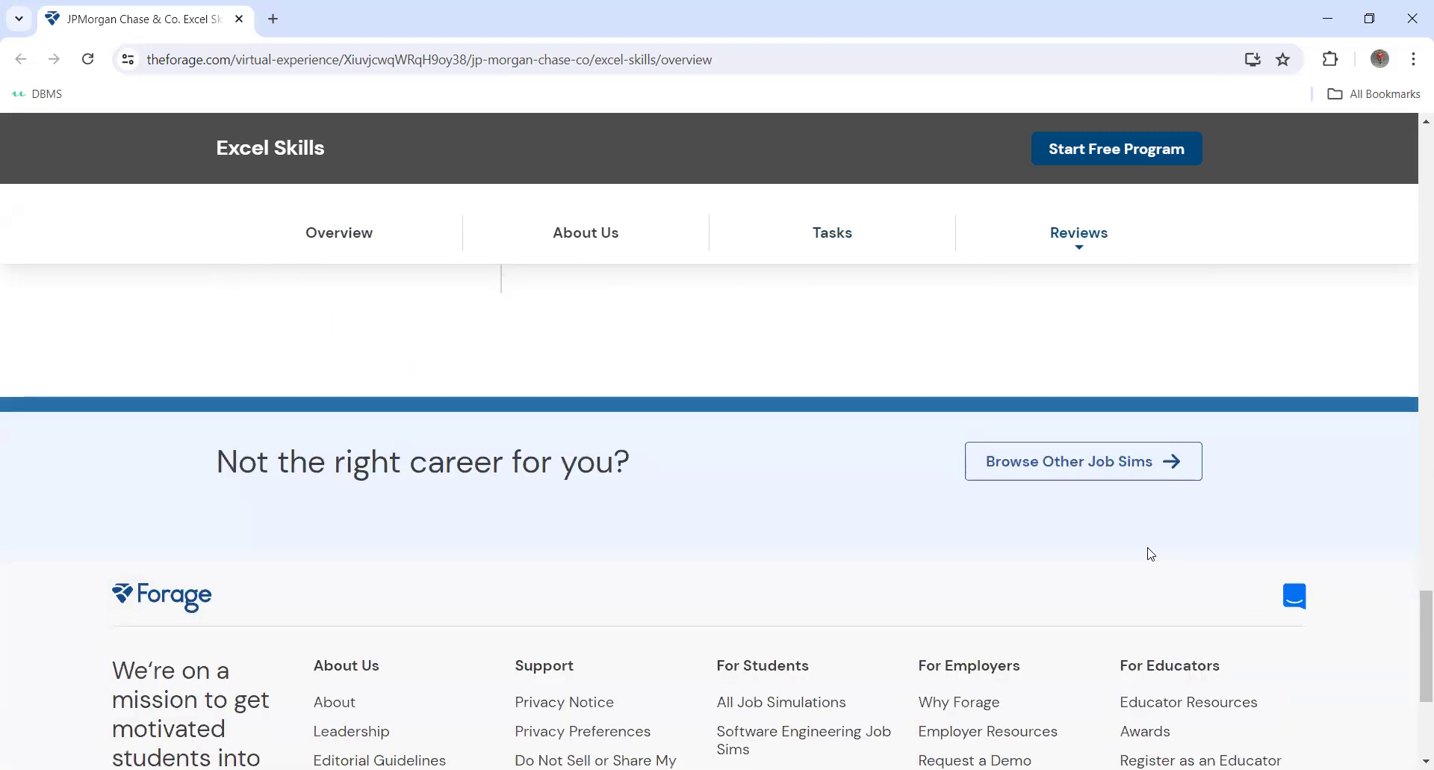
left_click(585, 232)
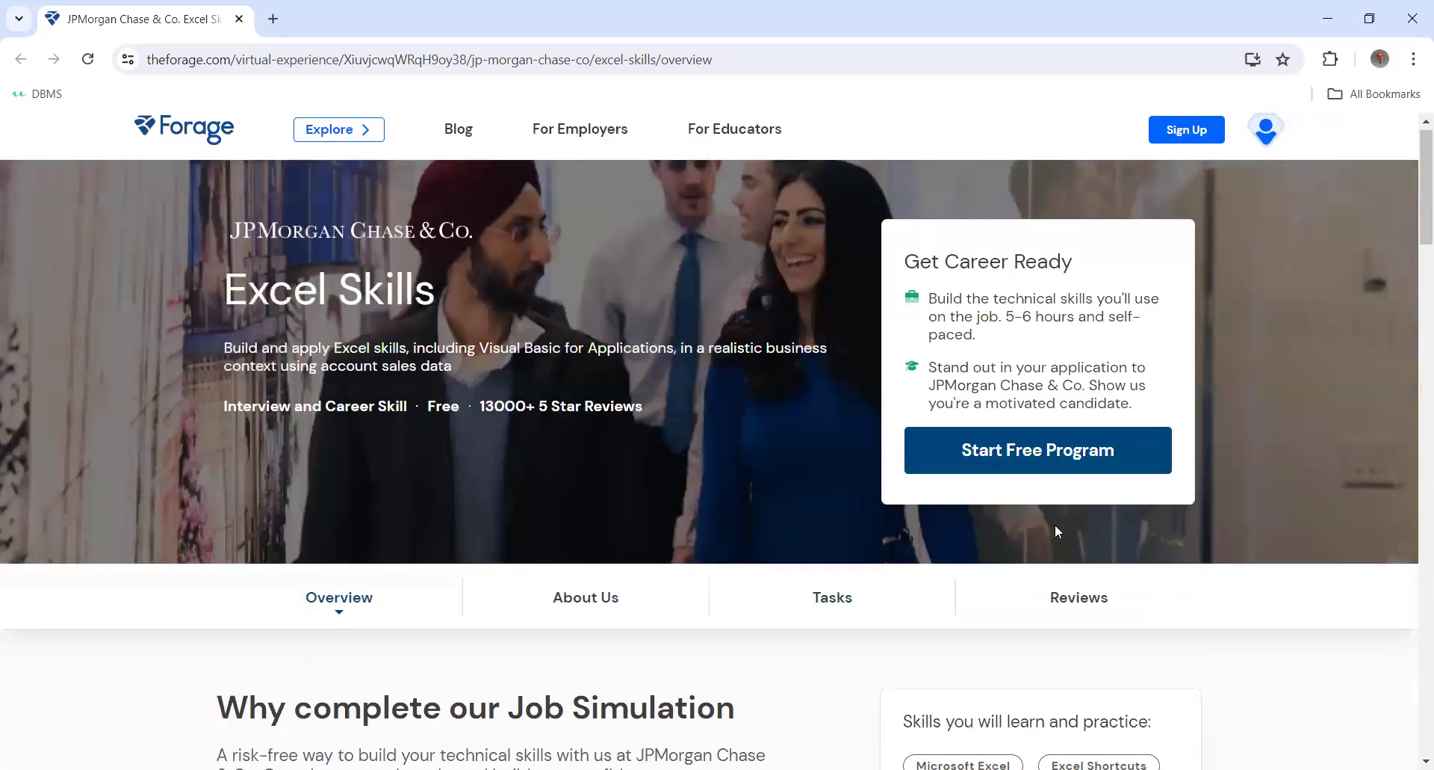
- Scroll down to the Why complete our Job Simulation overview and skills tags
scroll("down", 3)
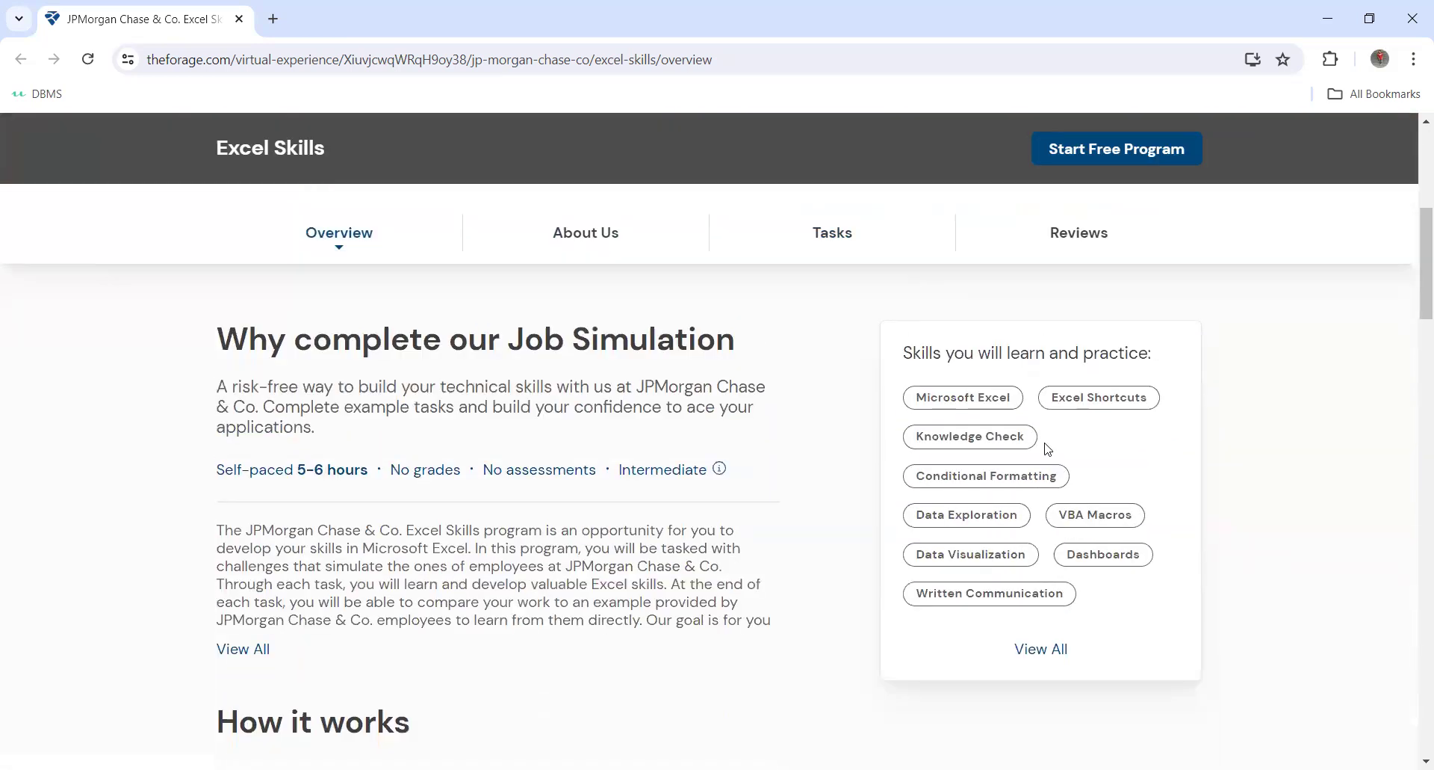
mouse_move(1004, 332)
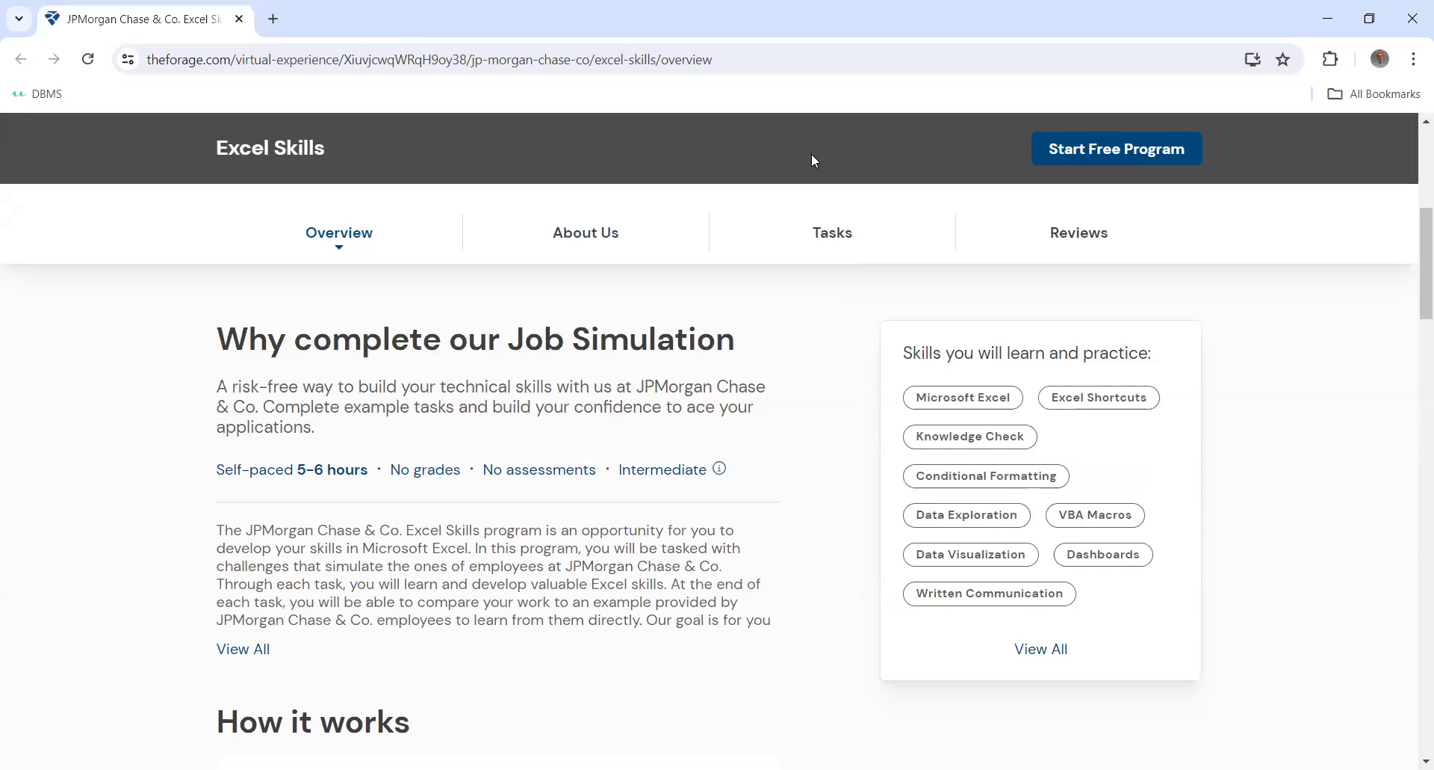
mouse_move(634, 7)
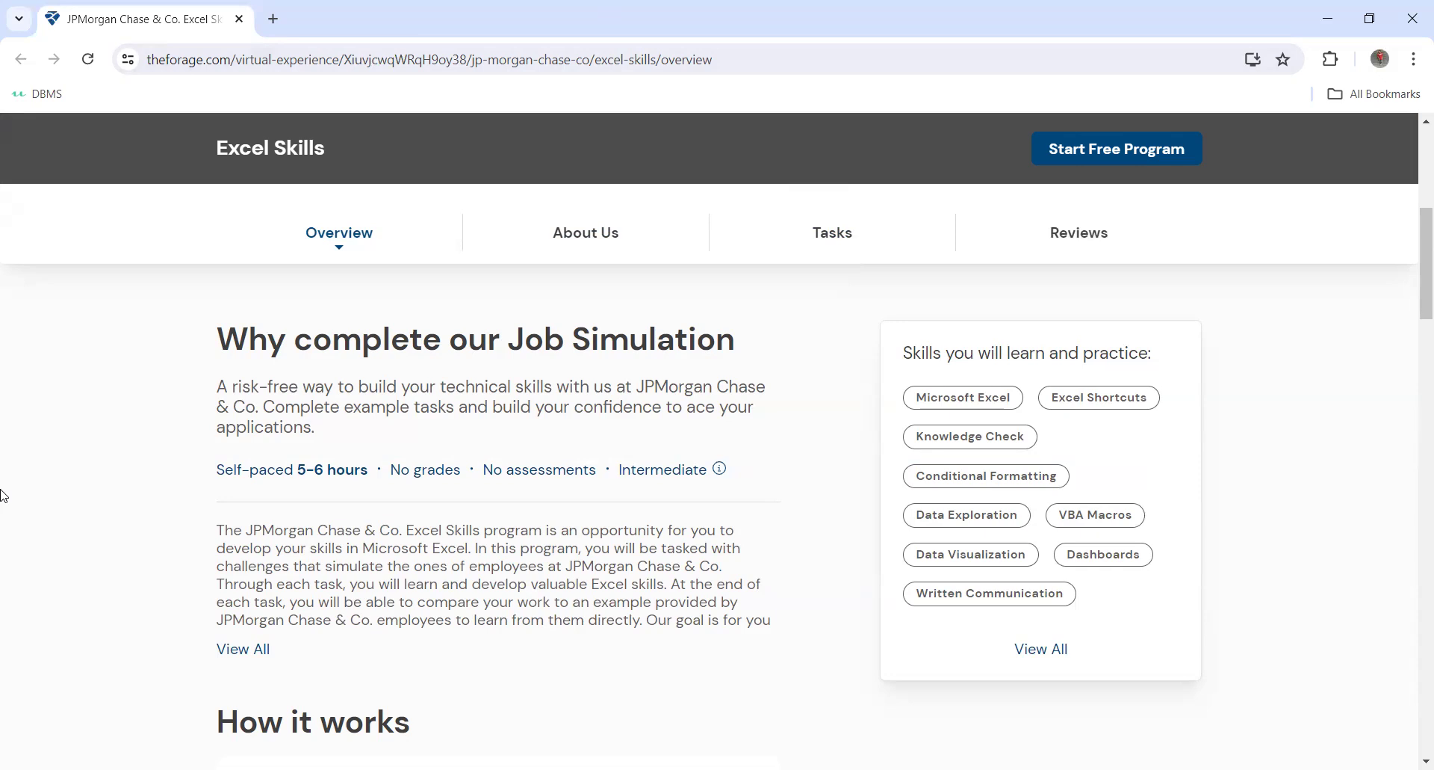
mouse_move(144, 432)
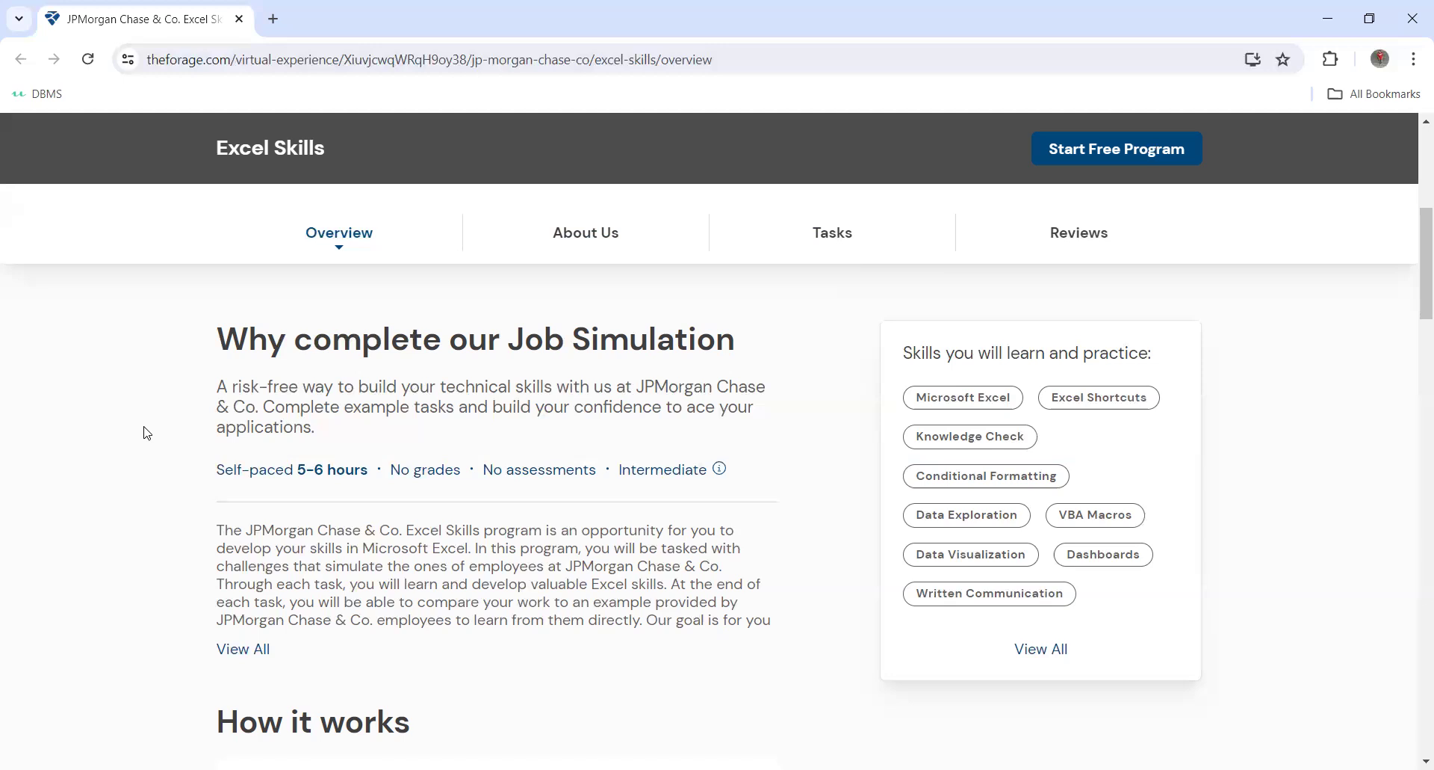